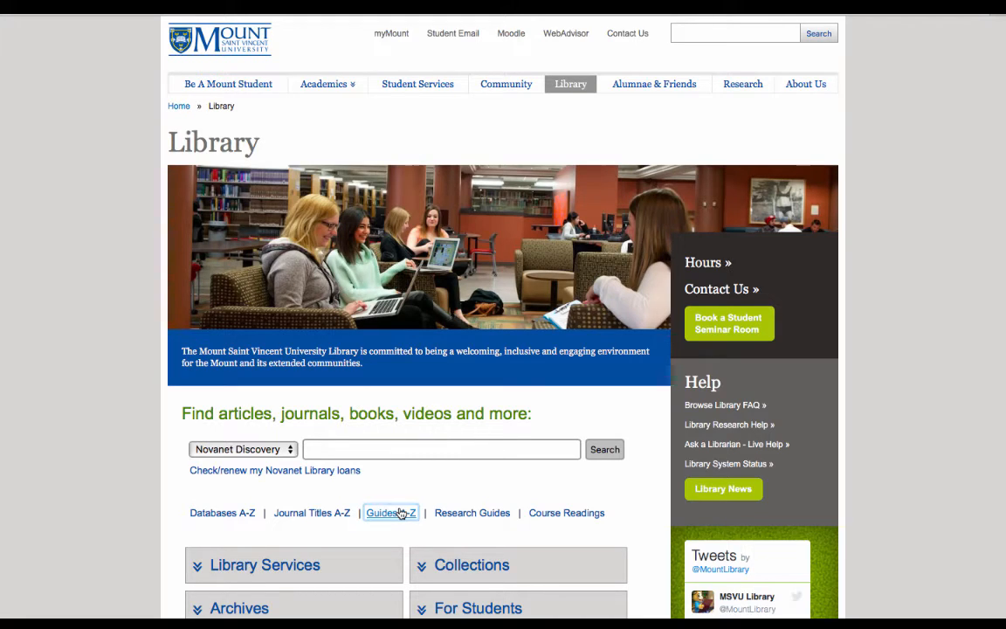
From Guides A-Z, locate and enter the Psychology research guide
left_click(391, 513)
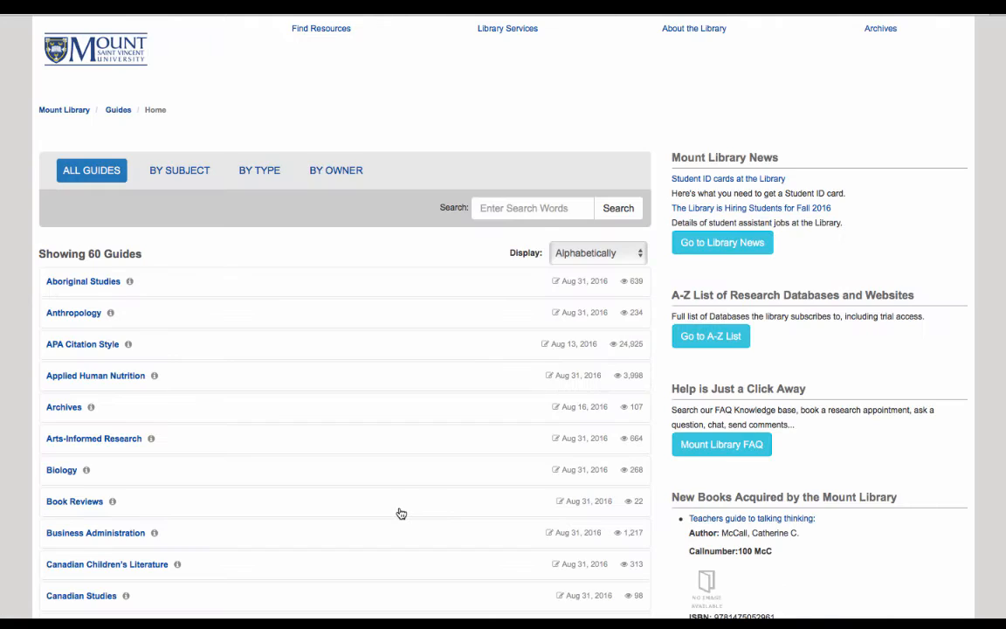
scroll("down", 3)
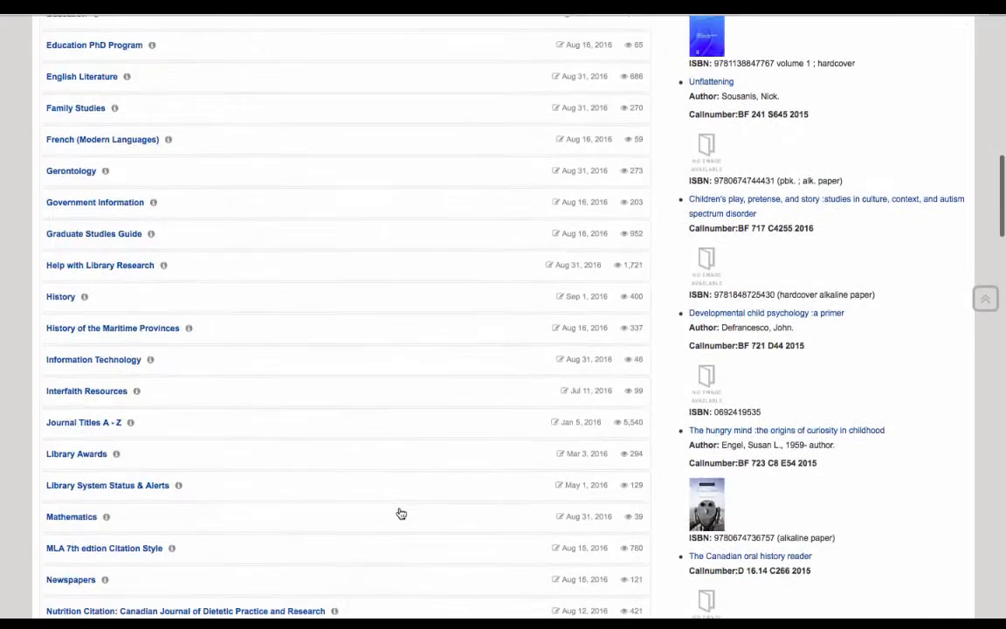
scroll("down", 3)
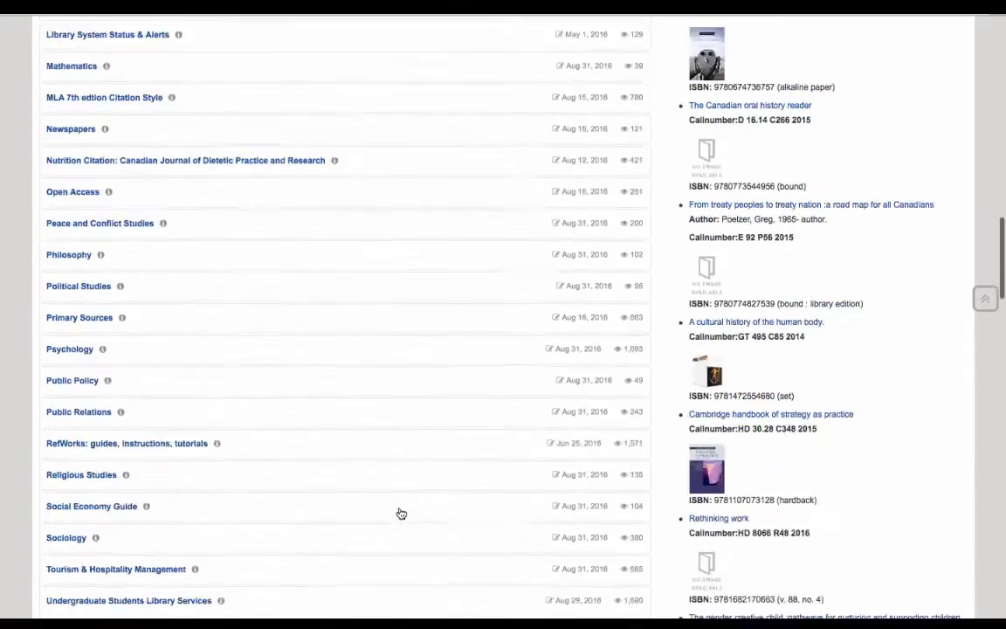
scroll("down", 3)
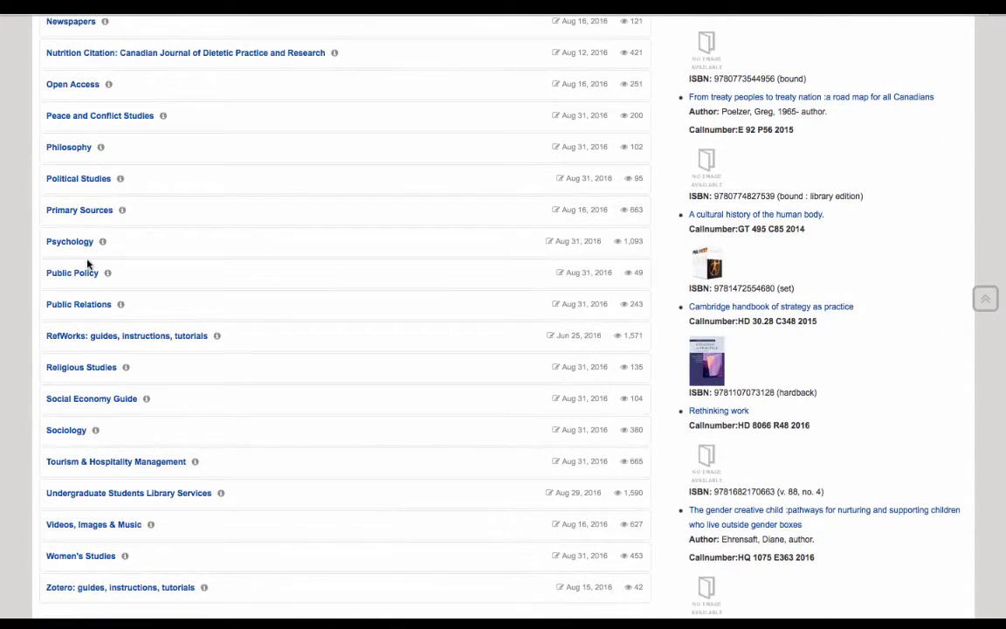
left_click(70, 241)
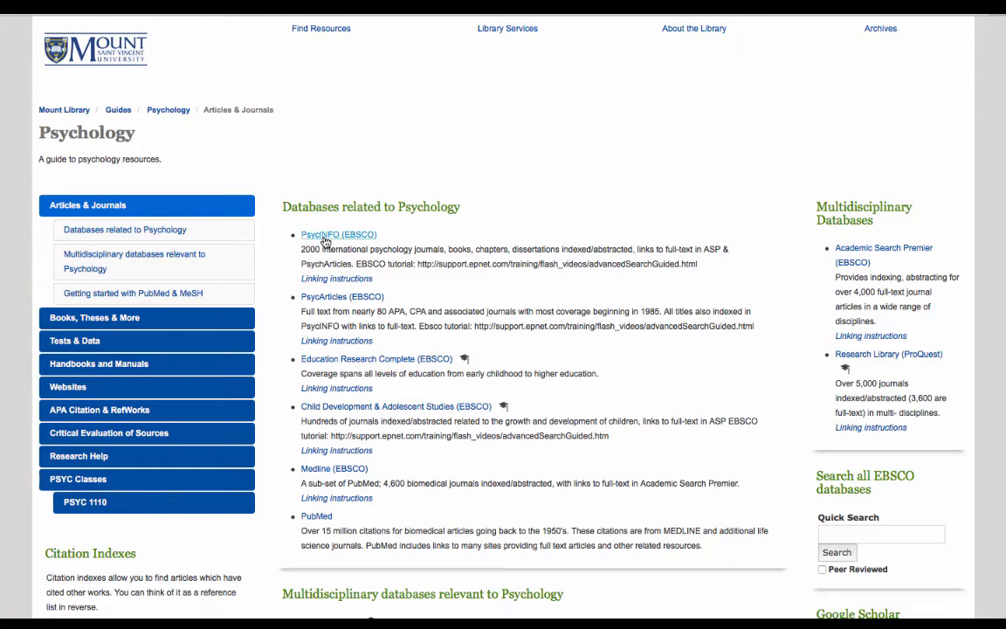
Enter the PsycINFO (EBSCO) database from the Psychology guide's database list
left_click(338, 234)
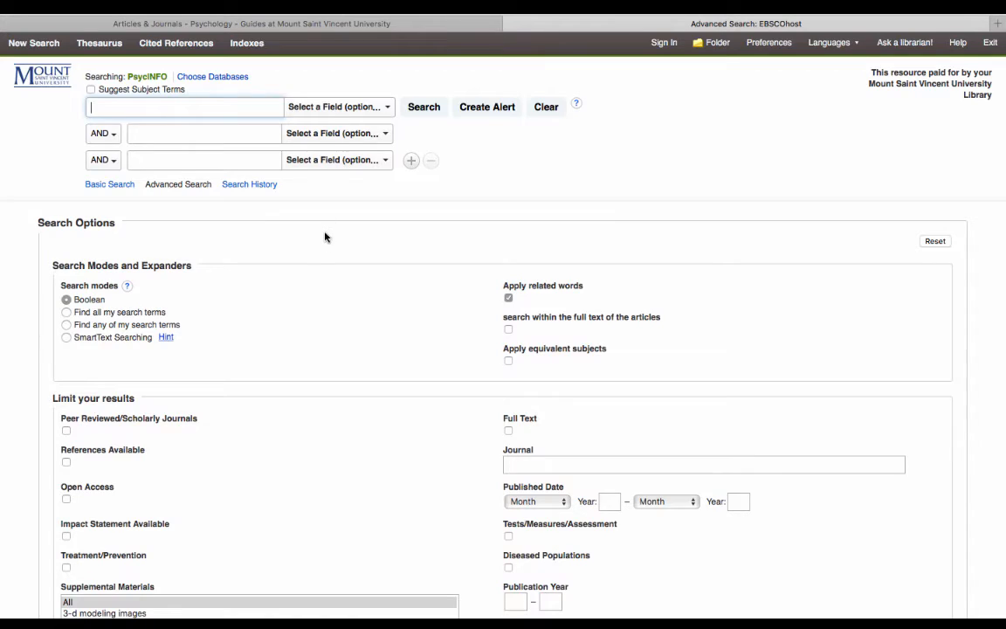
Enter 'moser' as the first term searched in the AU Author field
left_click(339, 107)
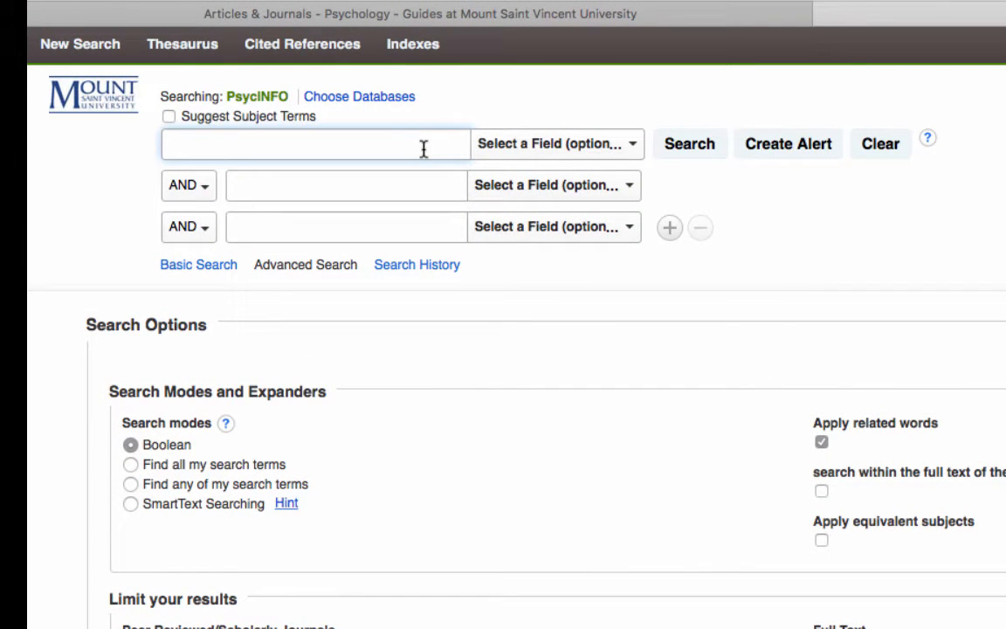
type("moser")
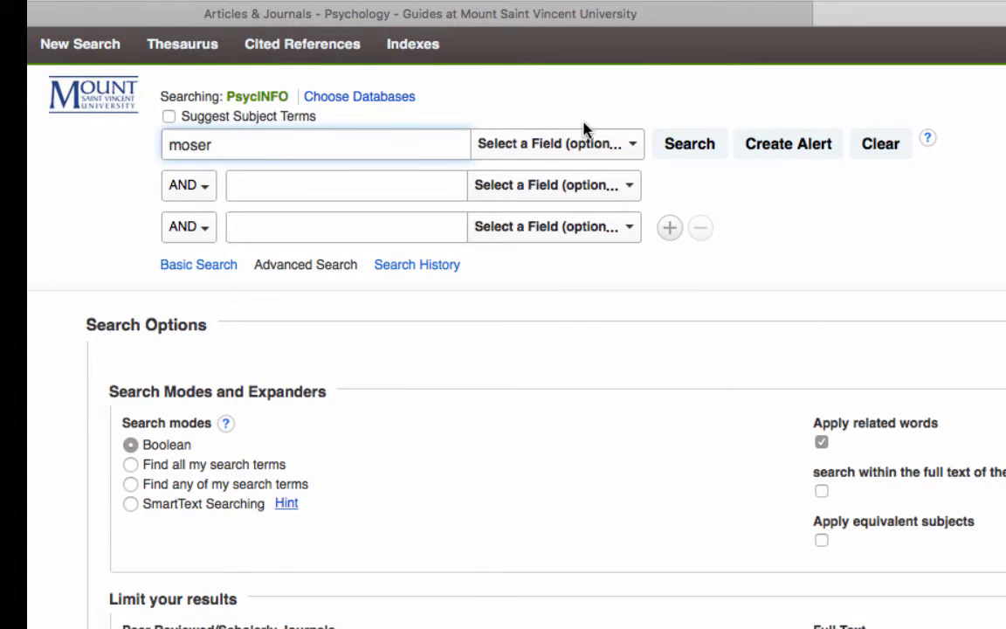
left_click(555, 143)
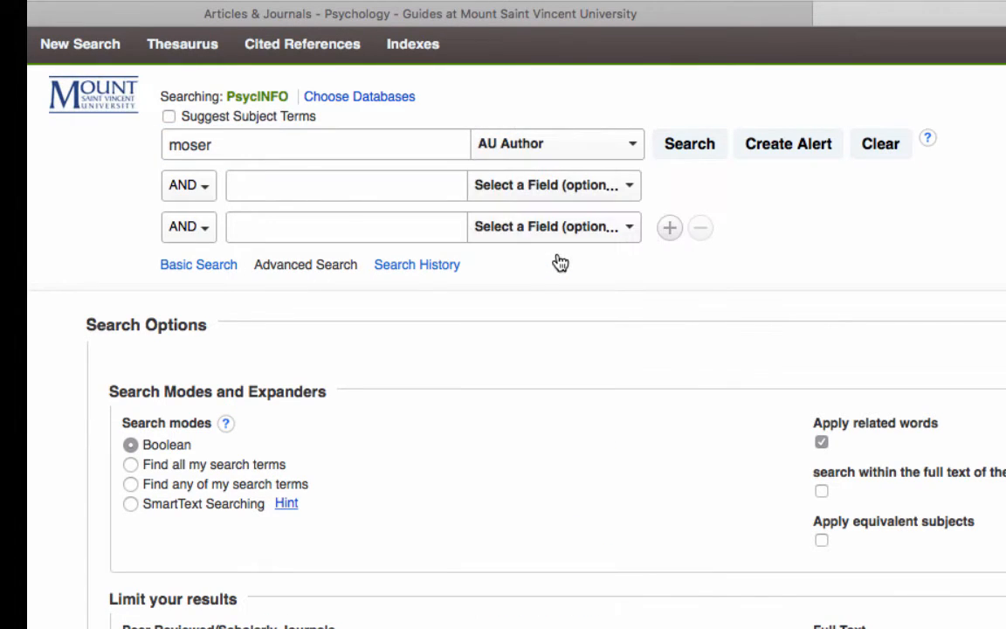
mouse_move(353, 209)
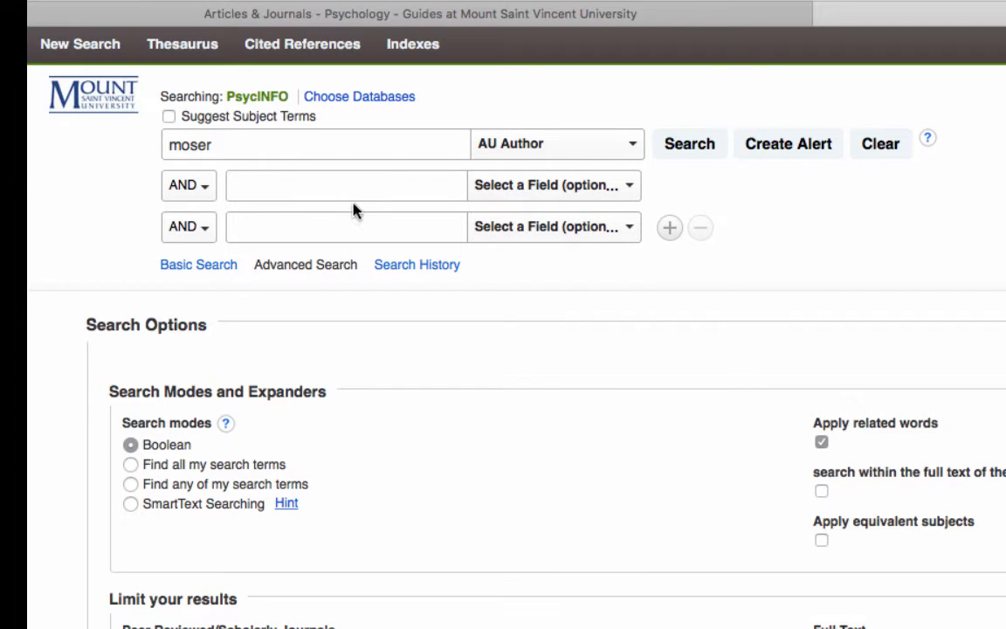
Enter 'university of michigan' as the second term in the AF Author Affiliation field
left_click(346, 185)
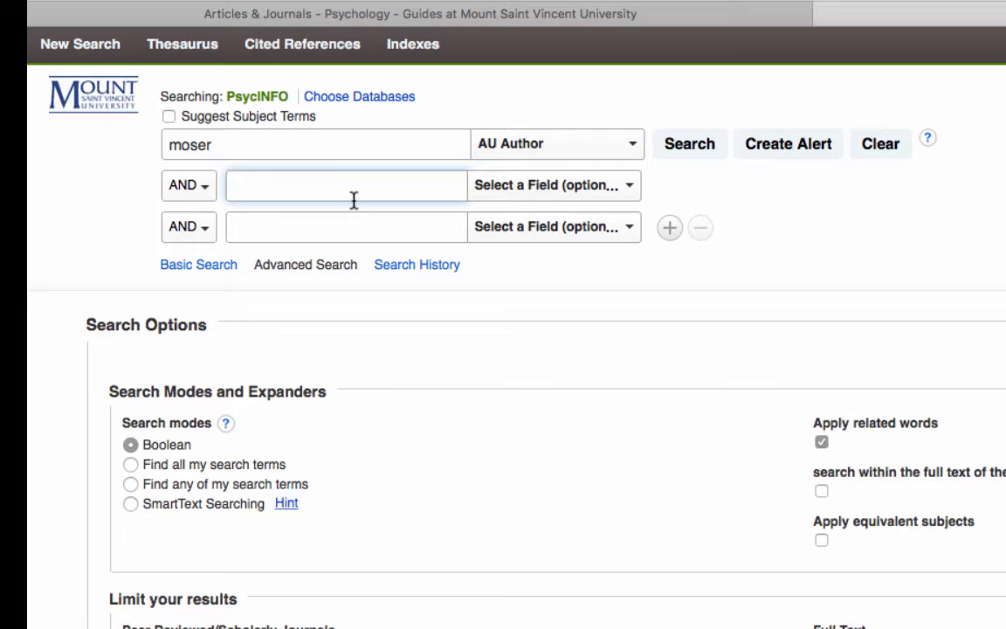
type("u")
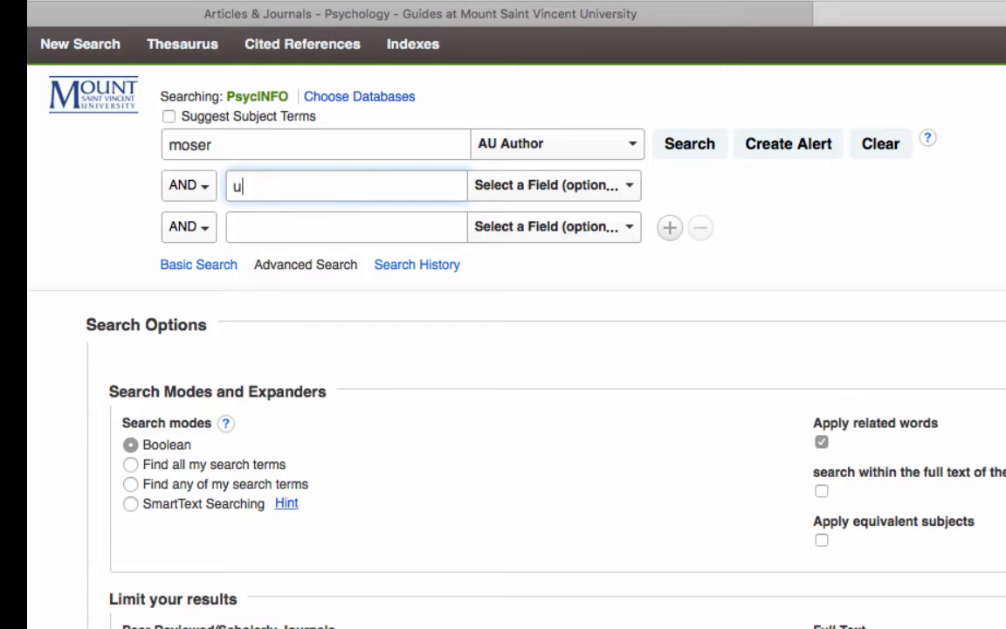
type("niversit")
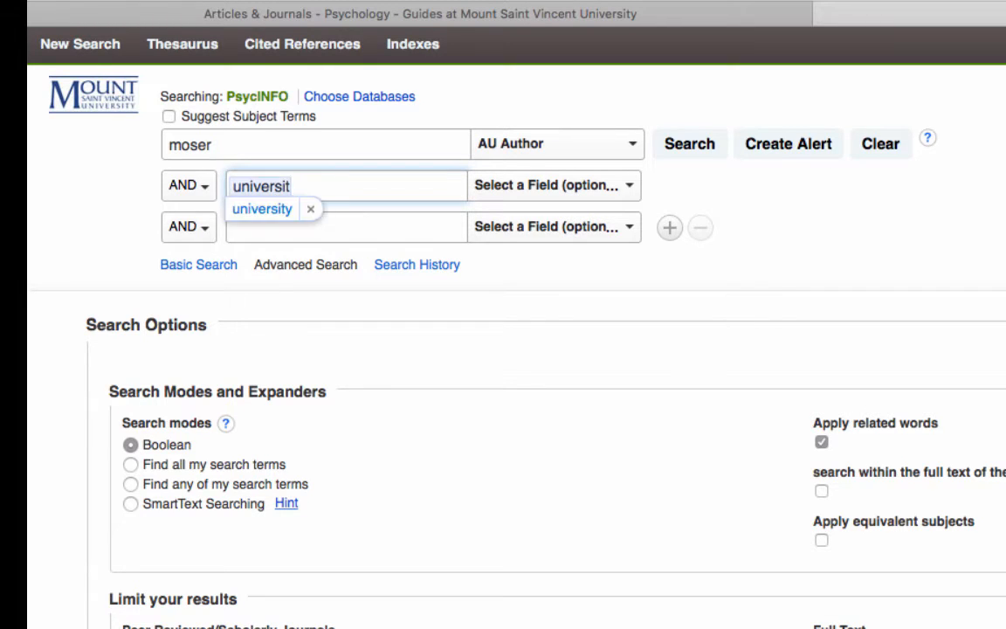
type("university of mich")
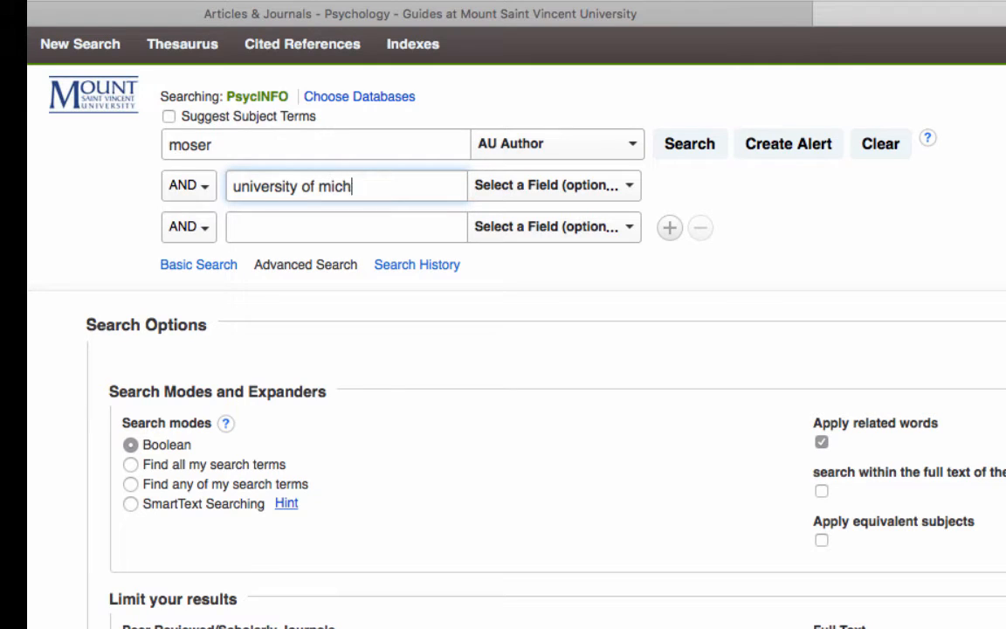
type("igan")
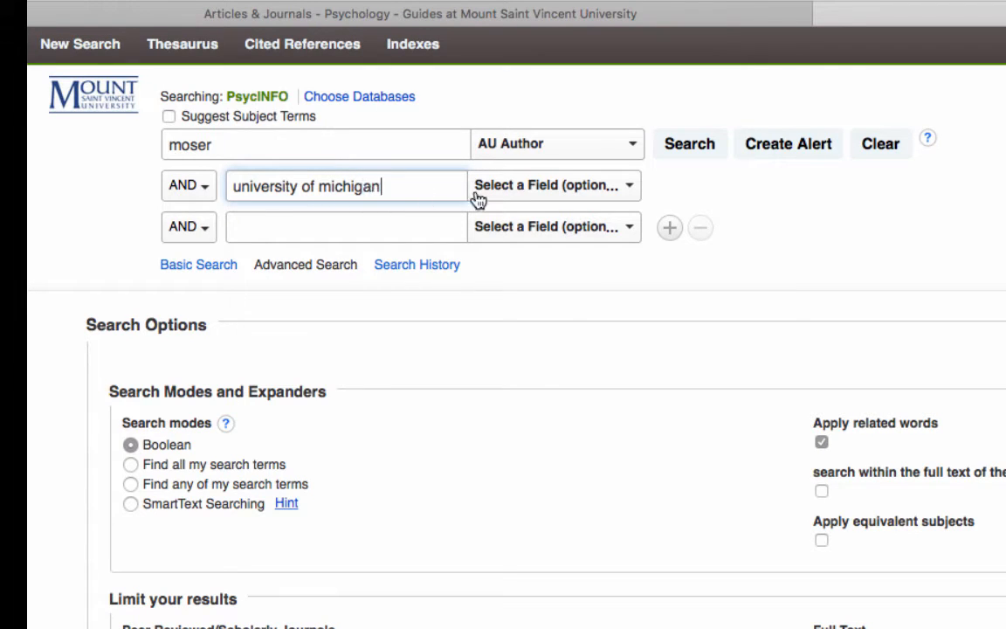
left_click(553, 185)
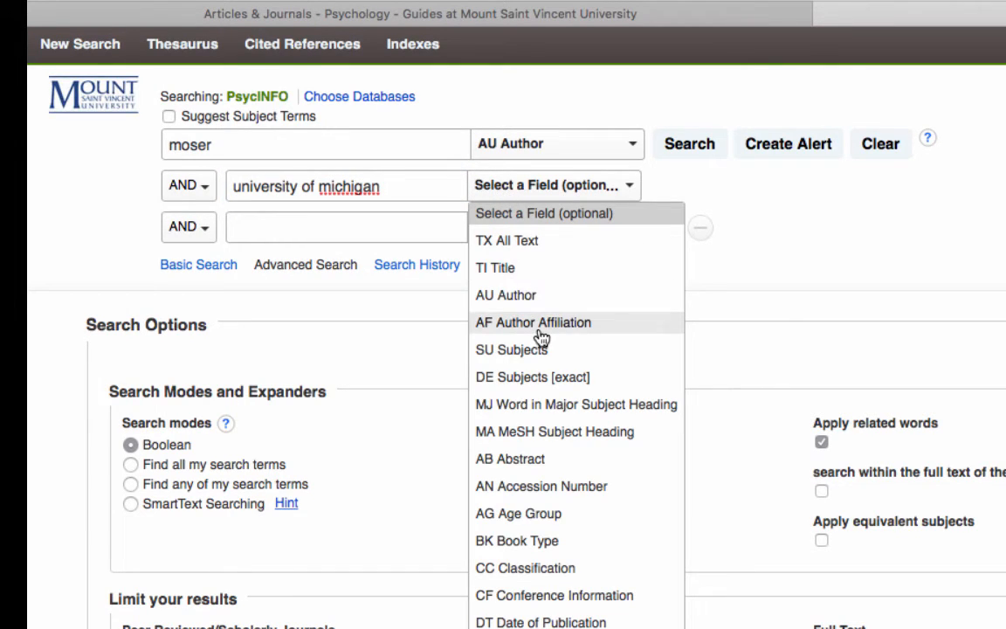
left_click(533, 321)
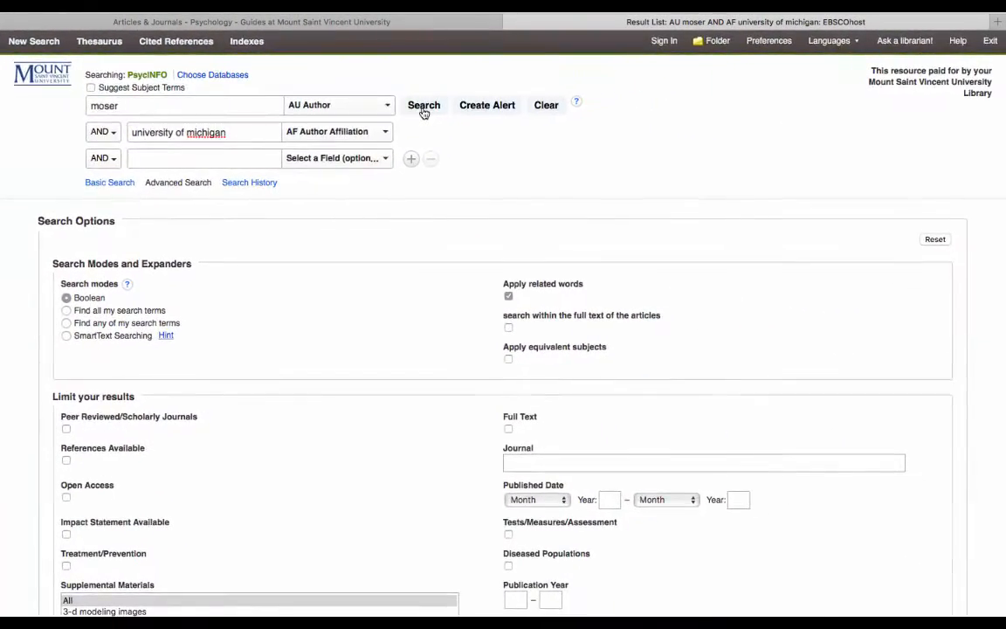
Run the author-and-affiliation search and review the 46 resulting records
left_click(423, 105)
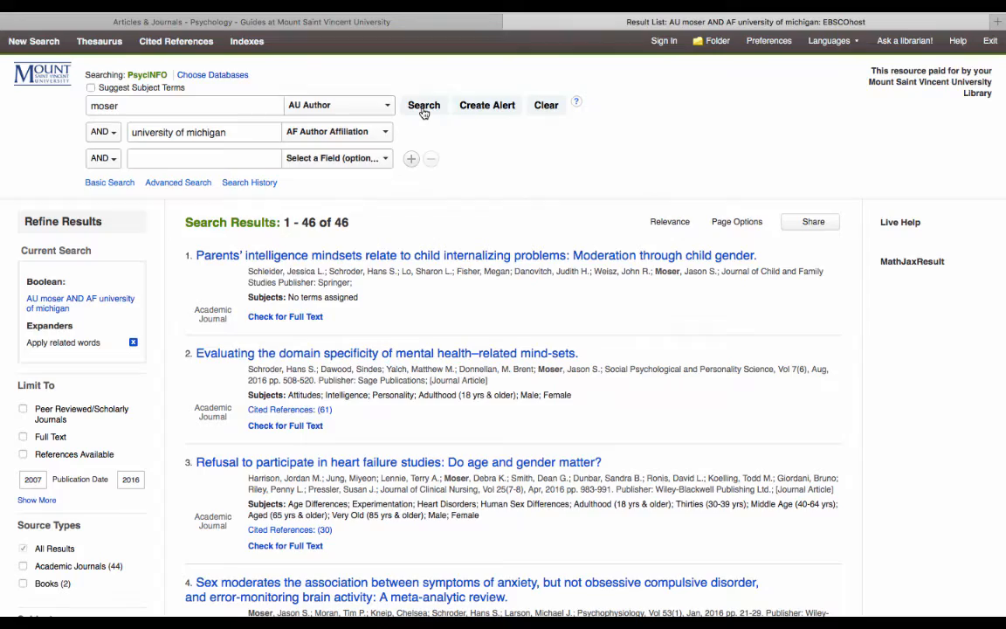
mouse_move(440, 199)
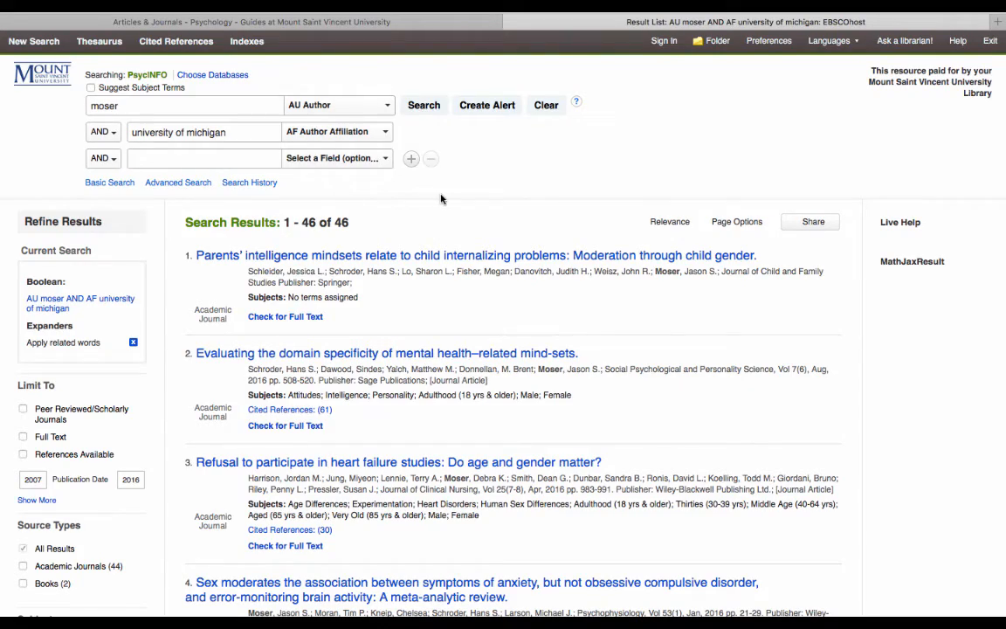
scroll("down", 3)
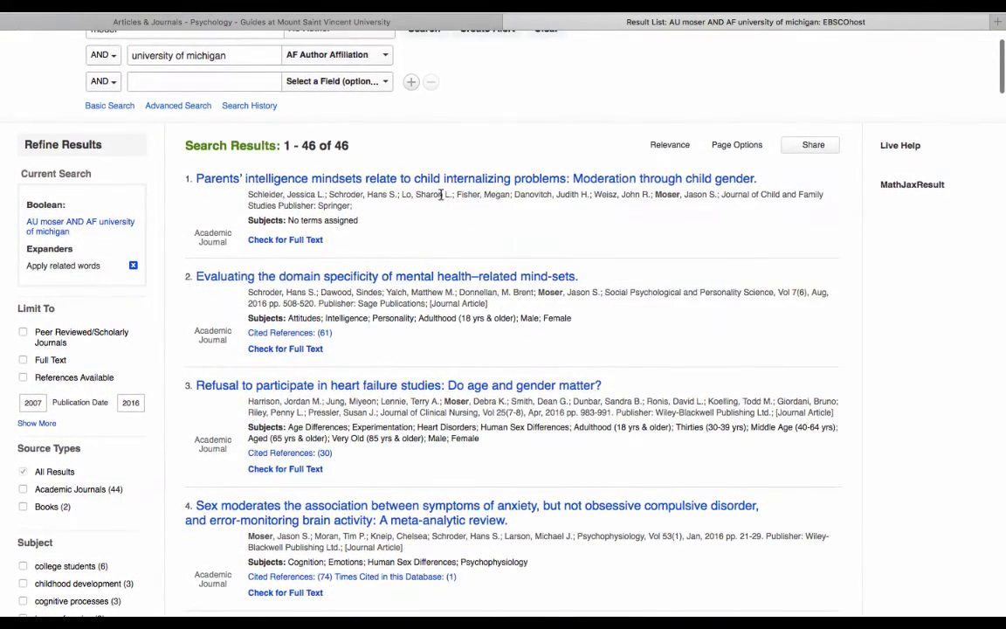
scroll("down", 3)
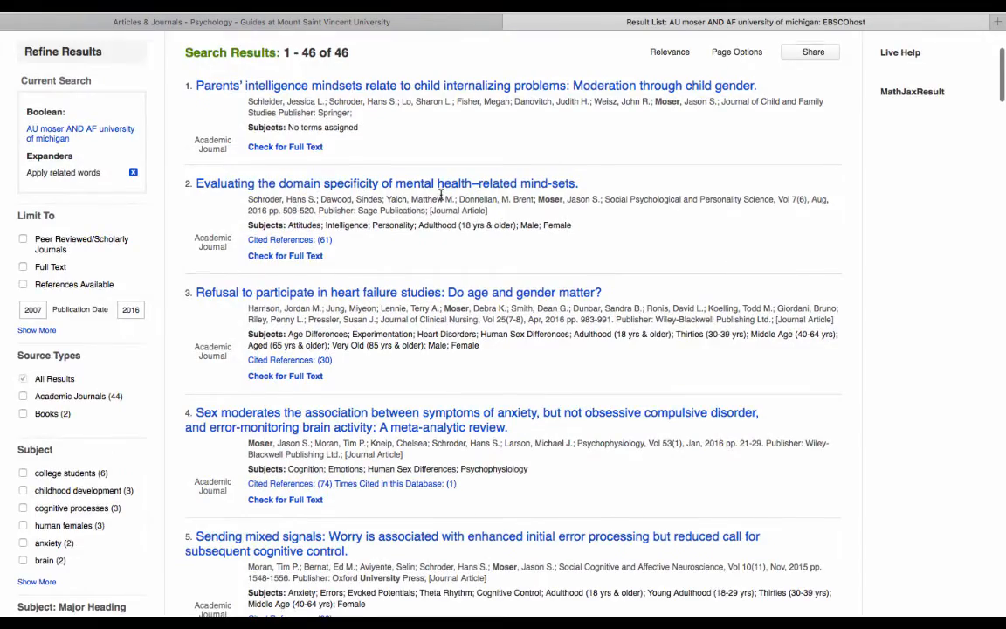
scroll("down", 3)
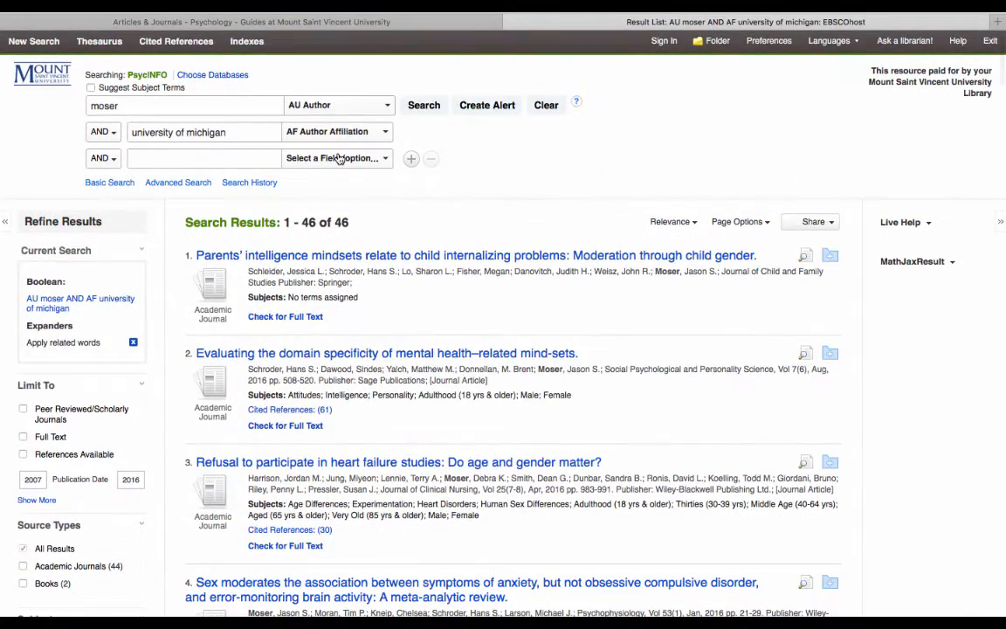
mouse_move(335, 157)
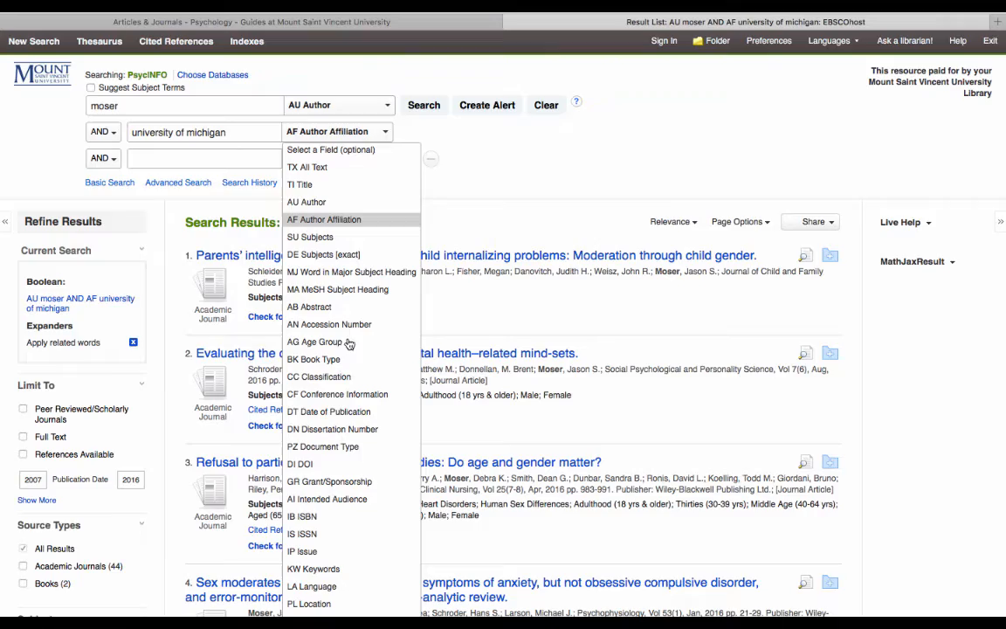
Replace the second term with 'abnormal psychology' as publication name and rerun, giving 2 results
scroll("down", 3)
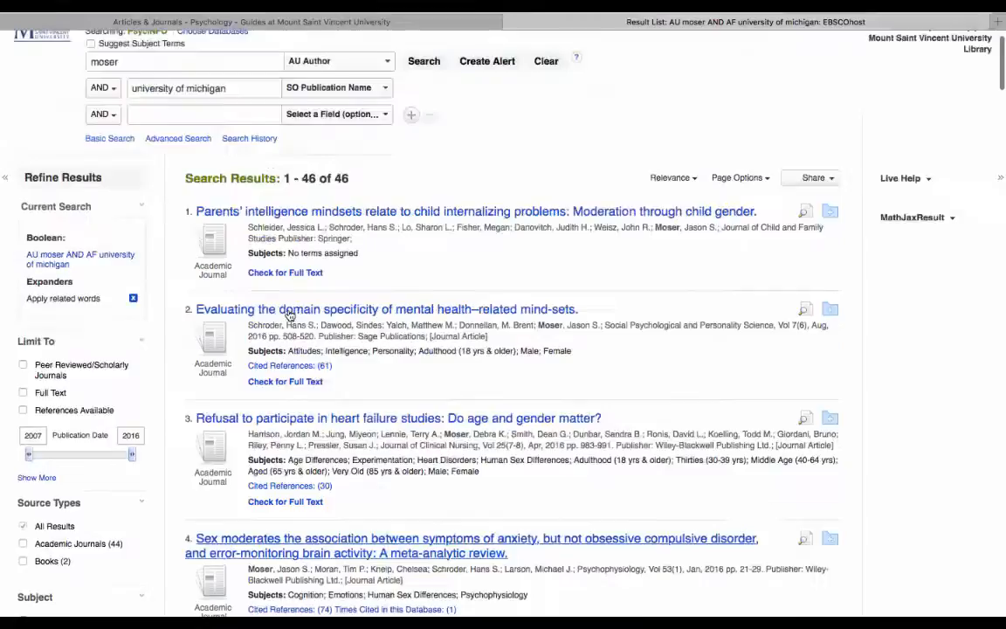
type("abnormal")
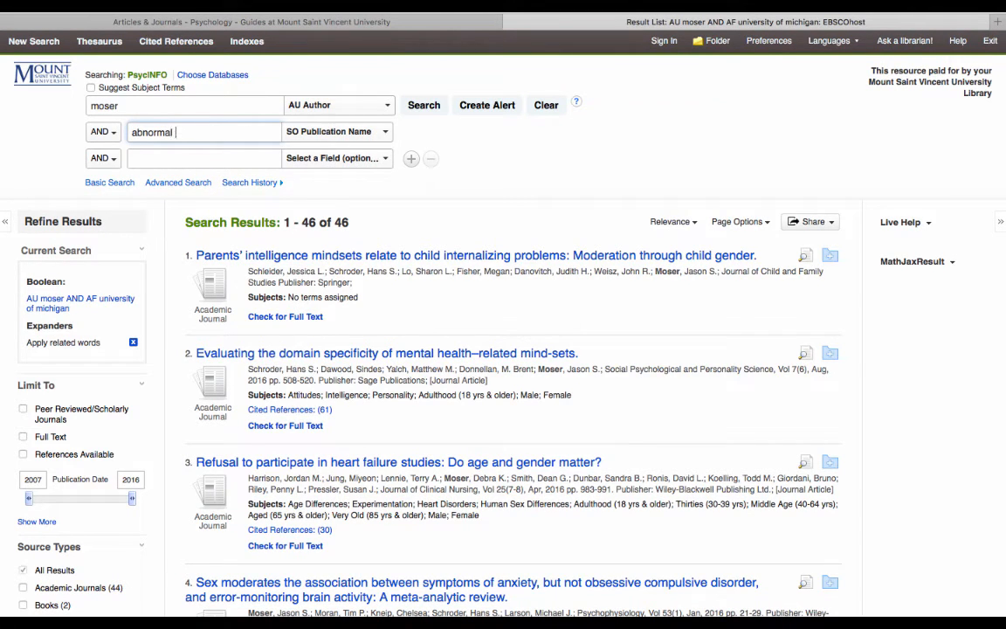
type("psychology")
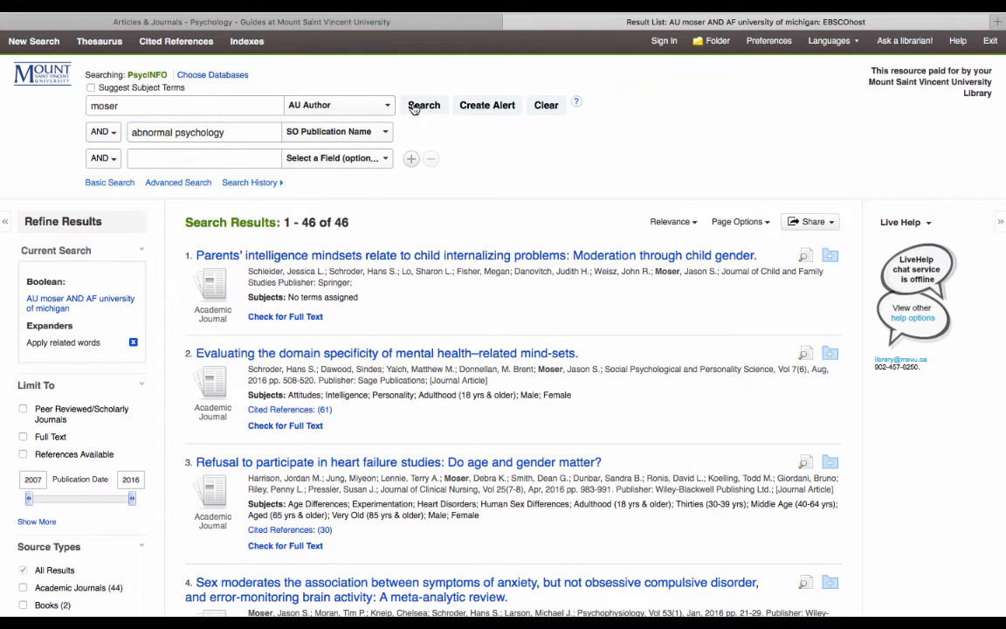
left_click(422, 105)
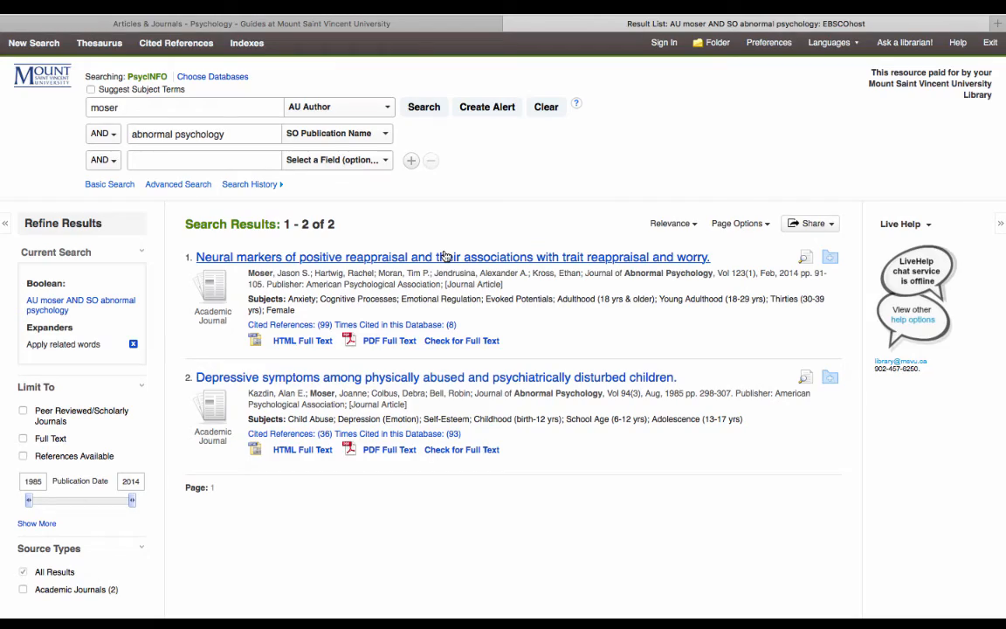
View the 2014 article's detailed record down through its source, keywords and abstract
left_click(452, 257)
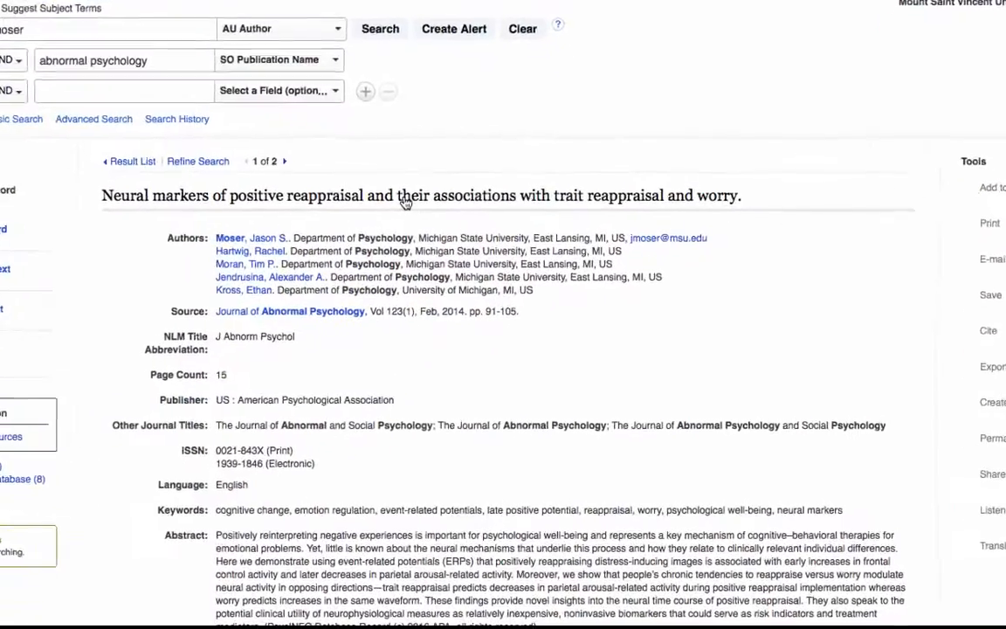
scroll("down", 3)
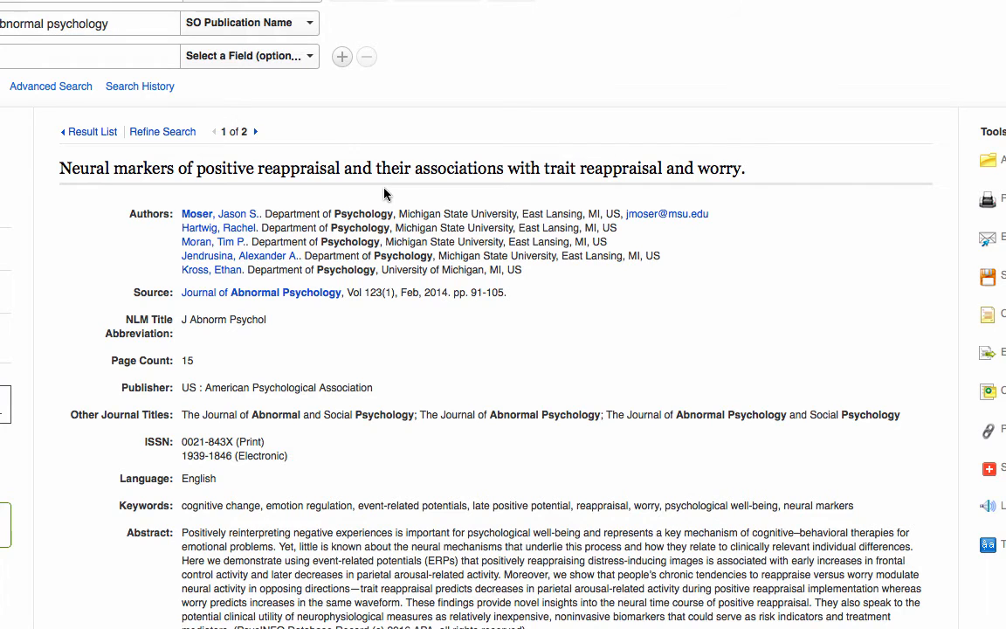
scroll("down", 3)
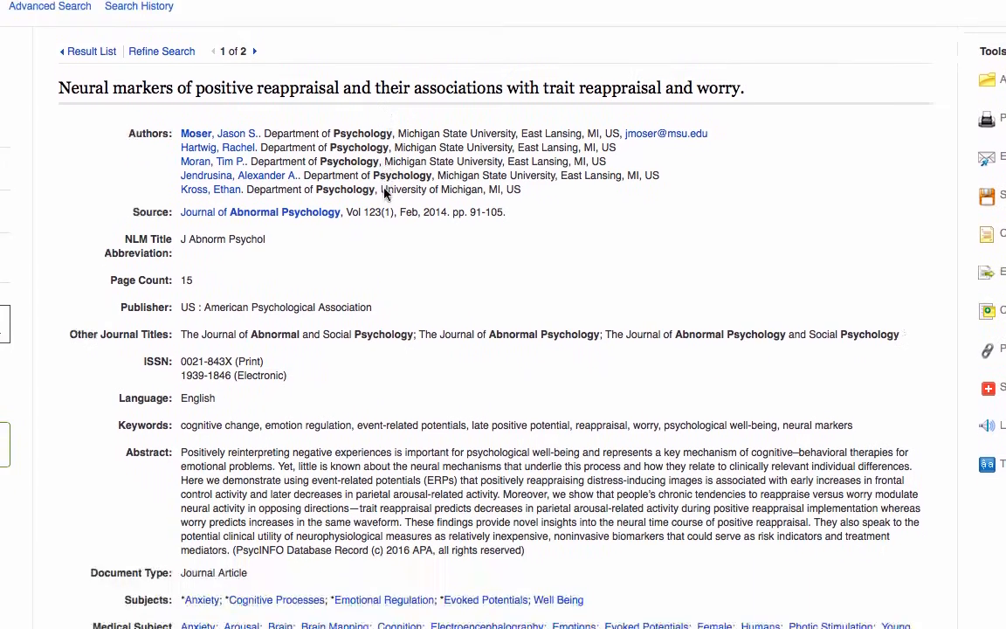